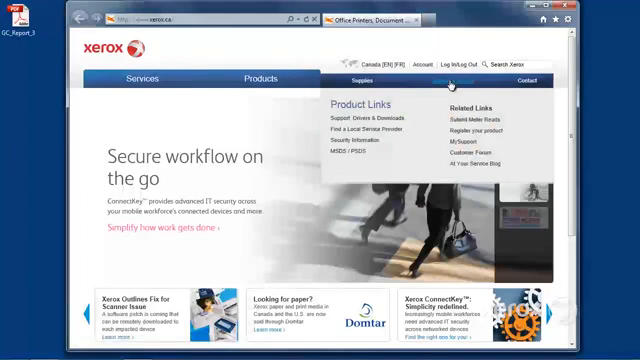
Search Support & Drivers for '78' and pick the WorkCentre 7830/7835/7845/7855 product.
click(367, 116)
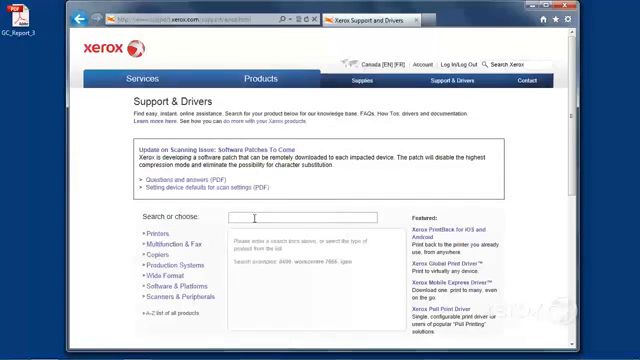
text(7)
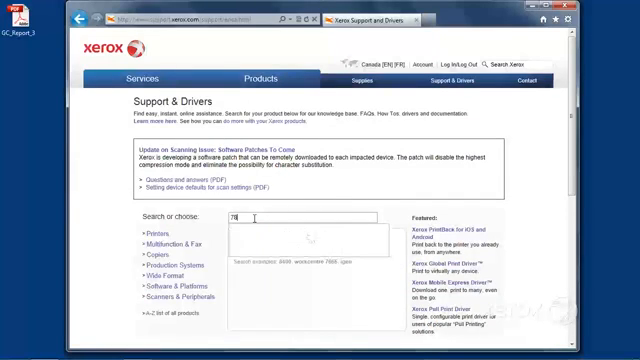
text(8)
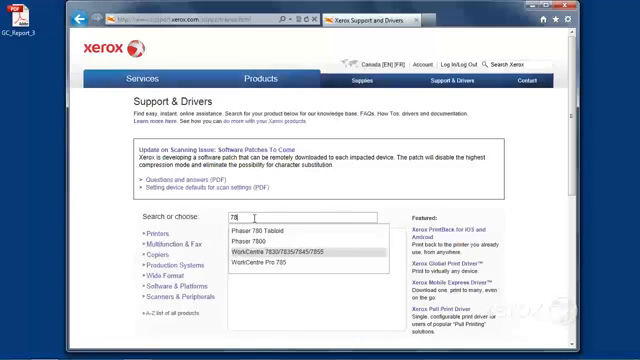
click(290, 244)
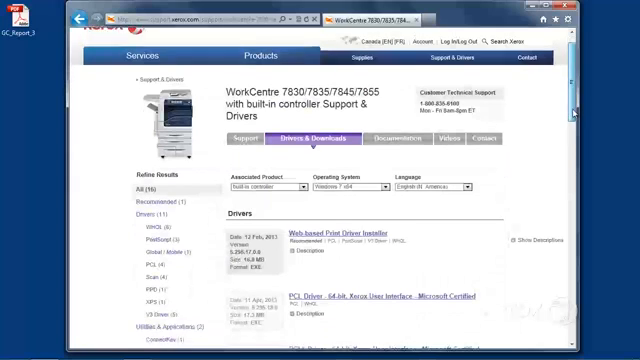
Open the Xerox Global Print Driver downloads and scroll to the Windows 7 64-bit driver list.
scroll(down, 3)
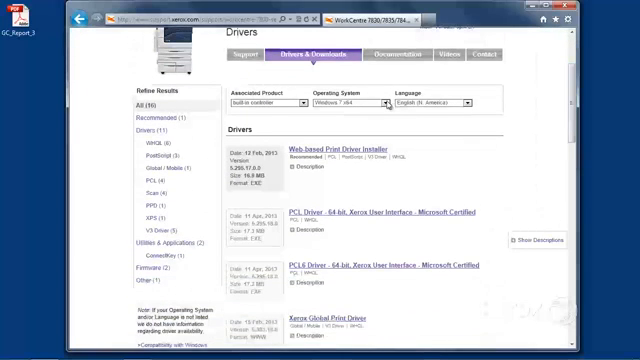
click(380, 102)
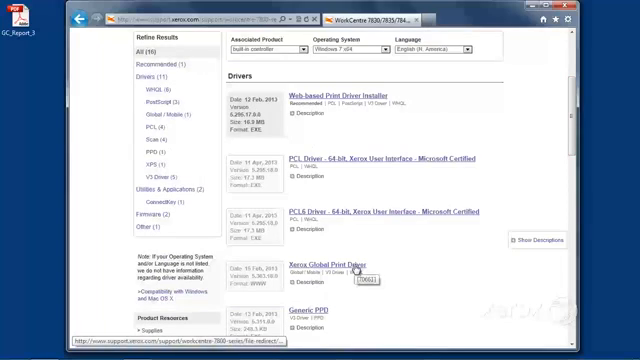
click(325, 264)
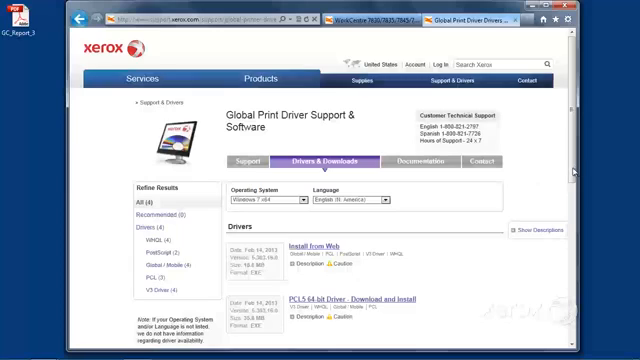
scroll(down, 3)
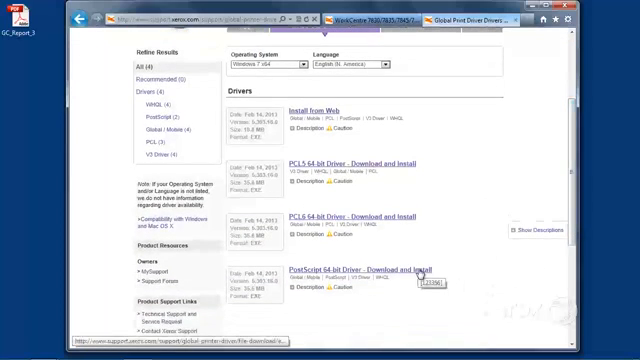
Accept the licence for the PostScript 64-bit Global Print Driver download and run the package.
click(350, 270)
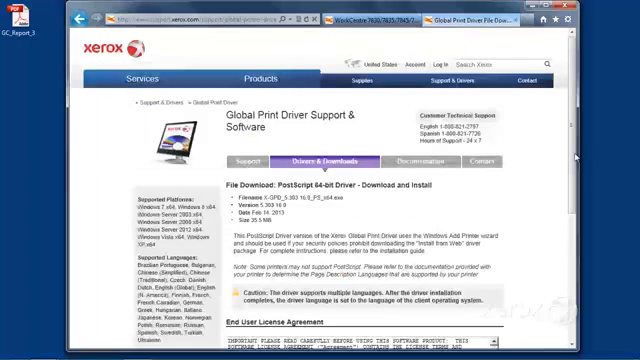
scroll(down, 3)
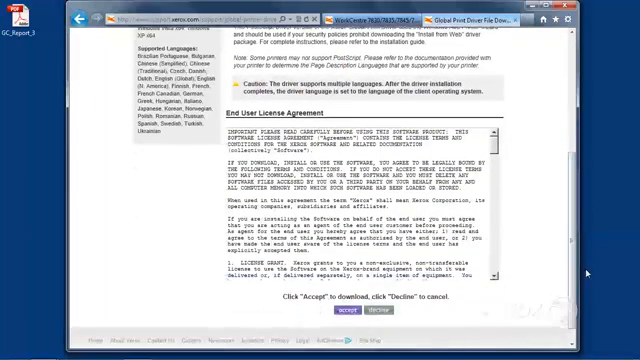
click(347, 315)
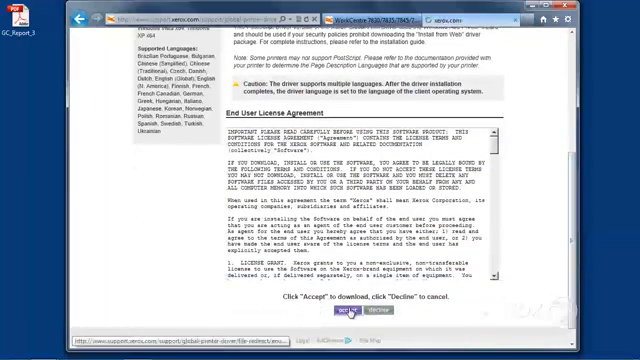
click(343, 317)
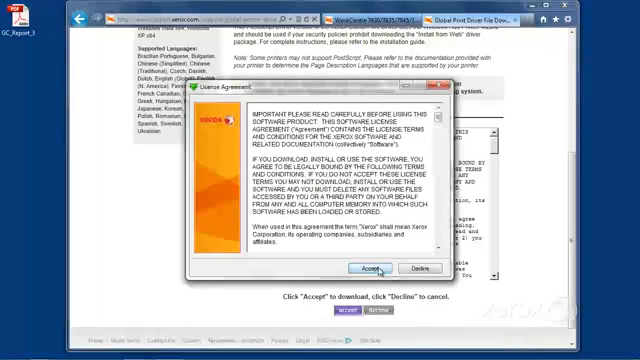
Accept the Xerox installer licence and install the extracted driver files.
click(362, 270)
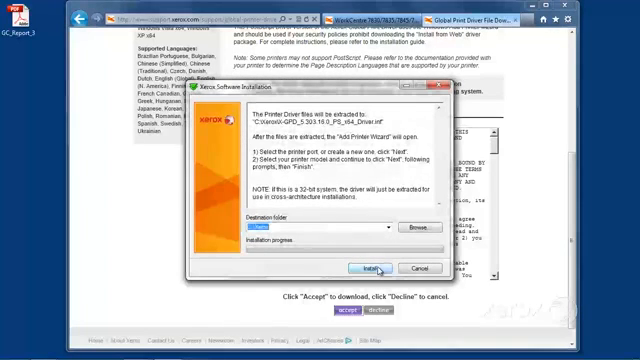
click(366, 268)
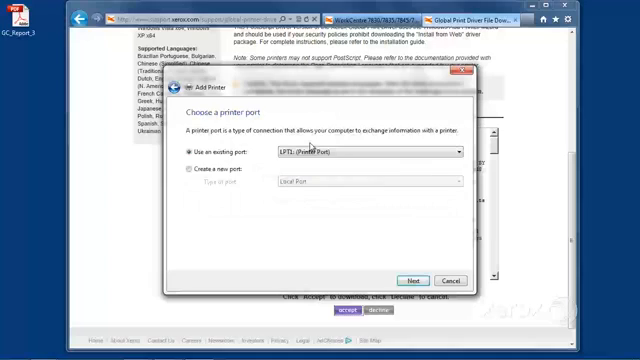
Create a new Standard TCP/IP printer port at 13.226.148.46.
click(194, 171)
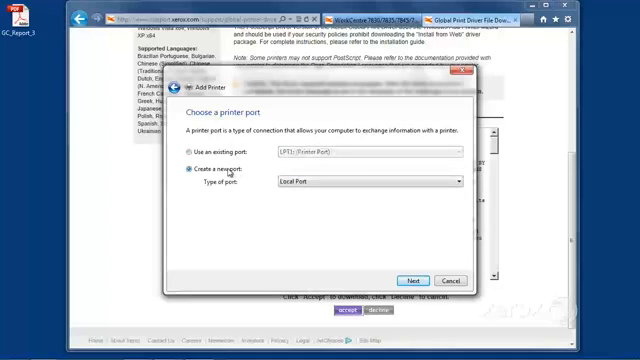
click(457, 181)
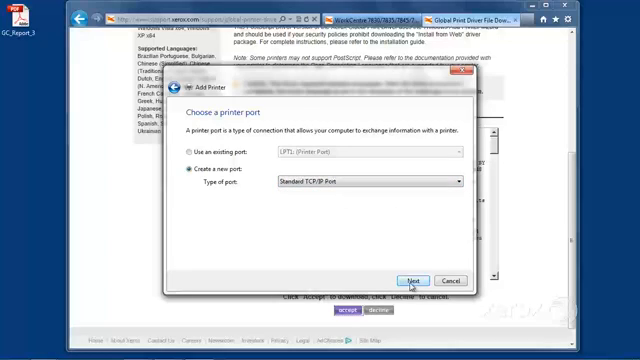
click(406, 280)
text(13.226.148.46)
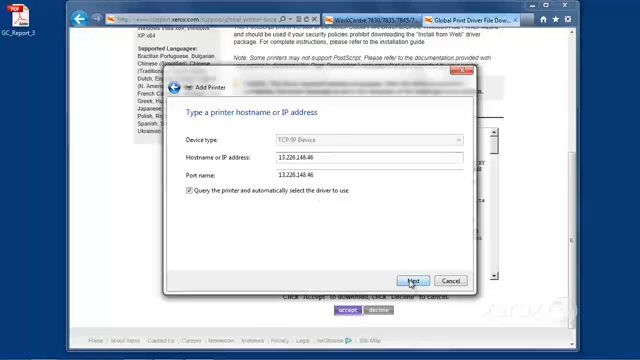
click(407, 279)
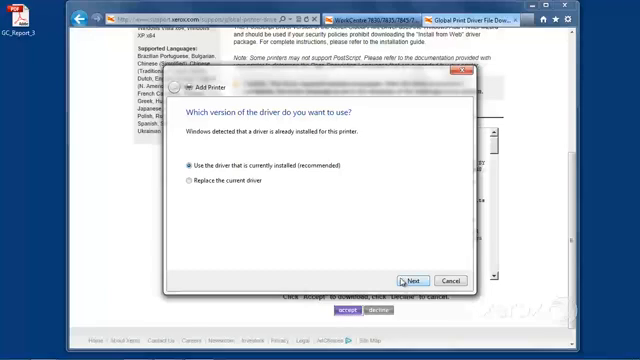
mouse_move(410, 237)
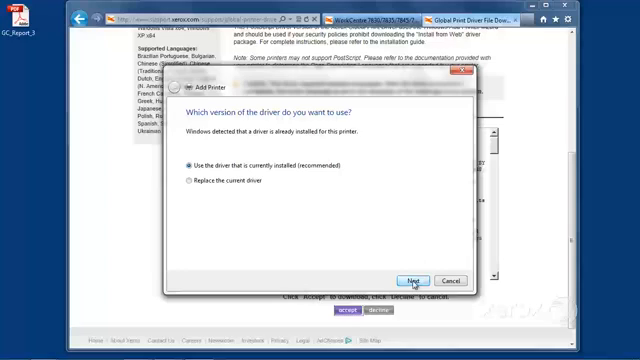
Keep the currently installed driver and name the printer 'WorkCentre 7855 (PS)'.
click(408, 280)
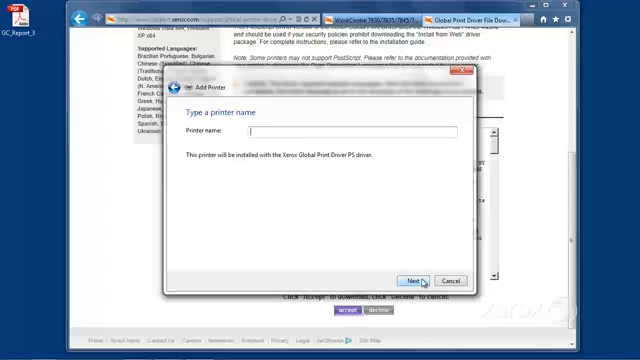
text(WorkCentre 7855)
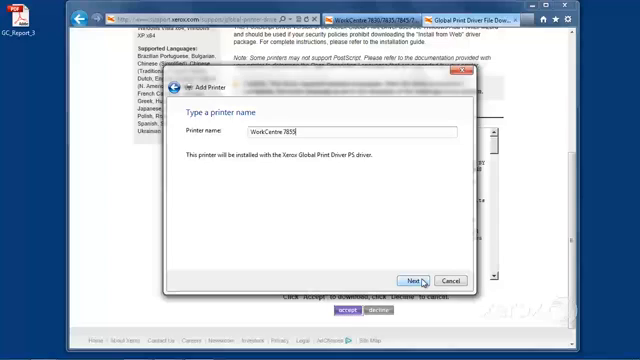
text((PS)
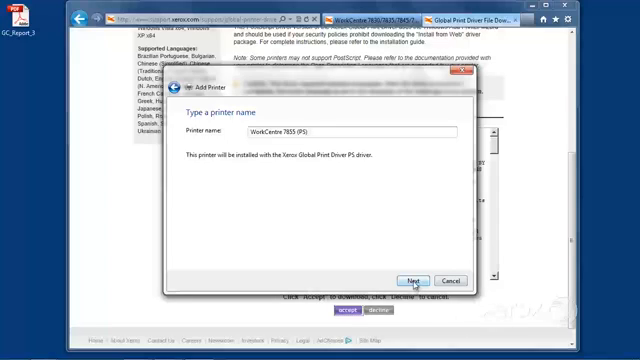
click(408, 279)
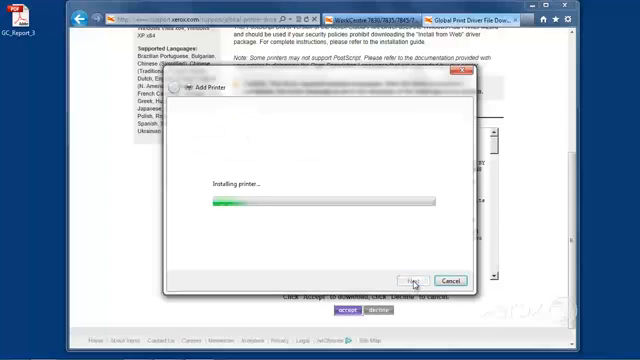
Leave WorkCentre 7855 (PS) unshared, print a test page, and finish the wizard.
click(412, 280)
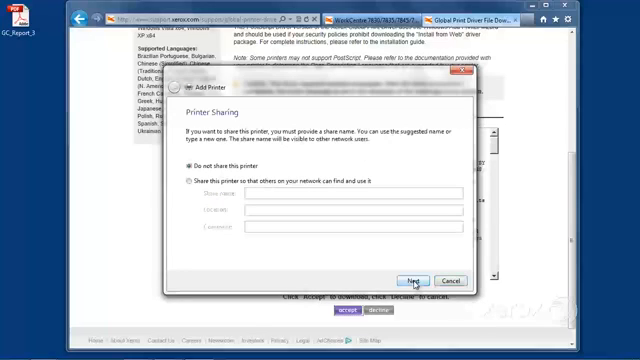
click(409, 279)
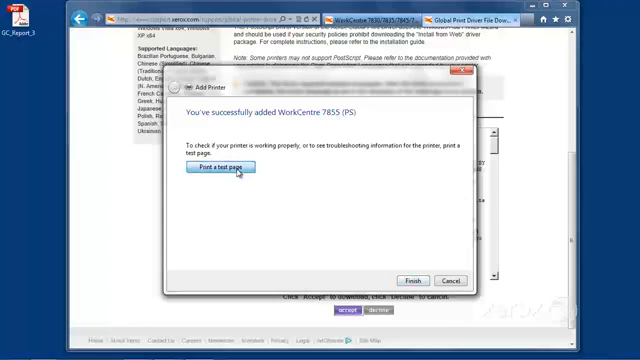
click(221, 168)
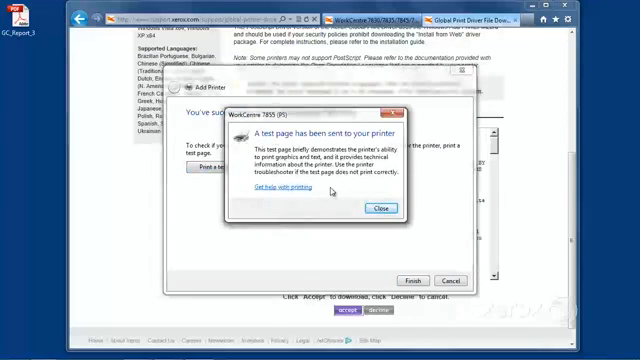
click(380, 208)
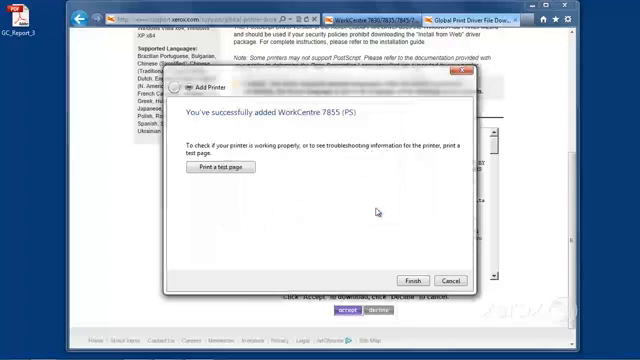
click(413, 279)
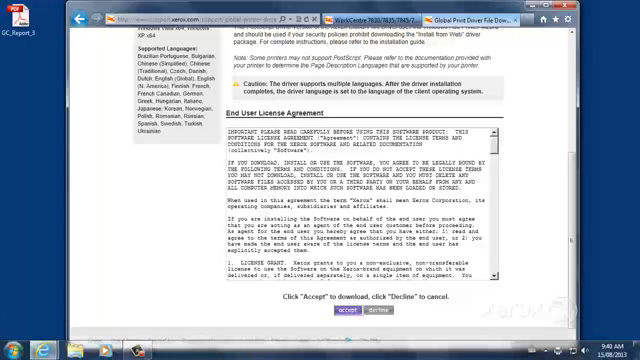
Open Devices and Printers from Start and select WorkCentre 7855 (PS) to view its status.
click(10, 349)
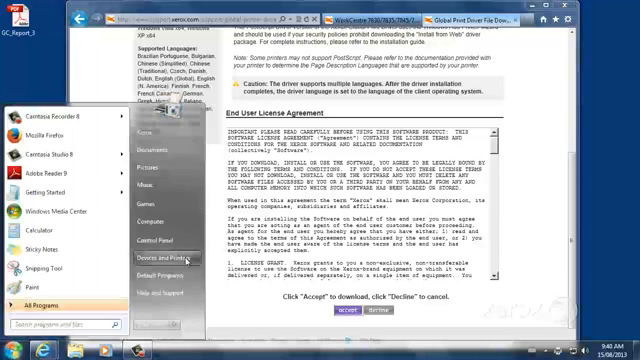
click(150, 261)
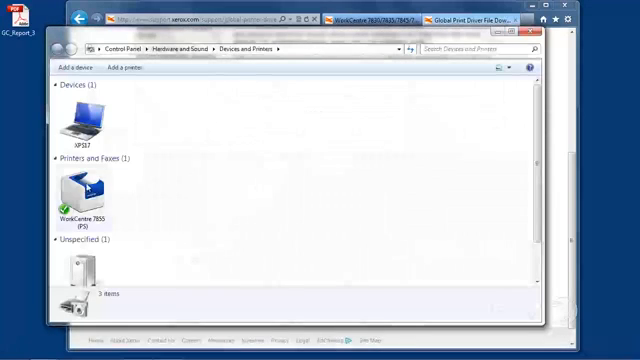
mouse_move(75, 190)
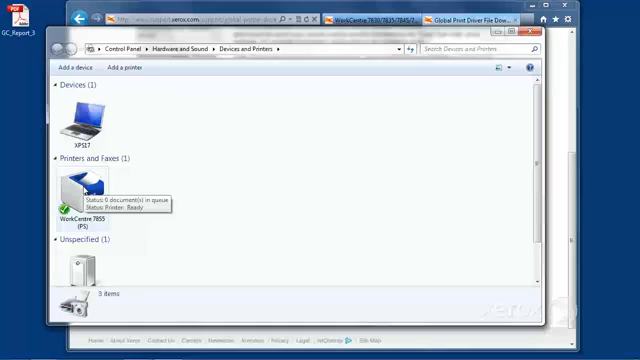
click(73, 190)
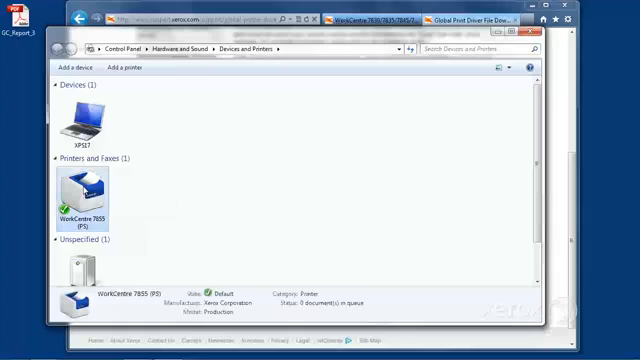
right_click(78, 193)
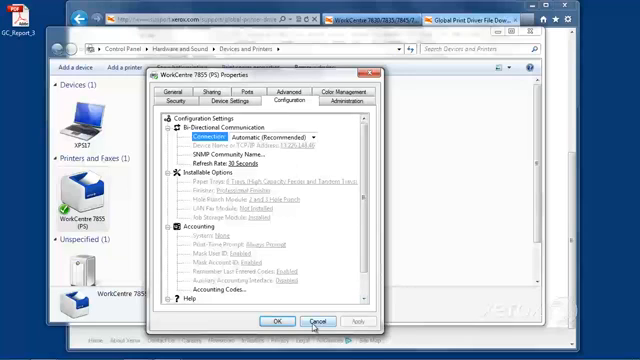
click(313, 320)
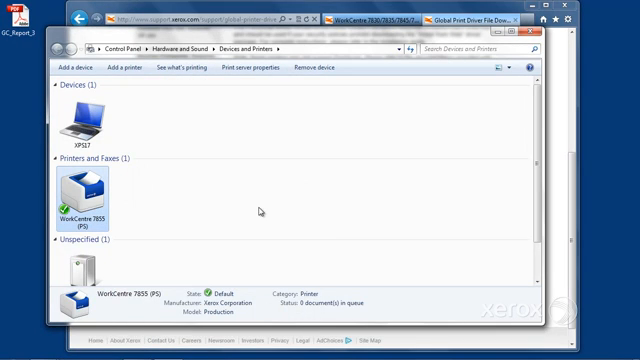